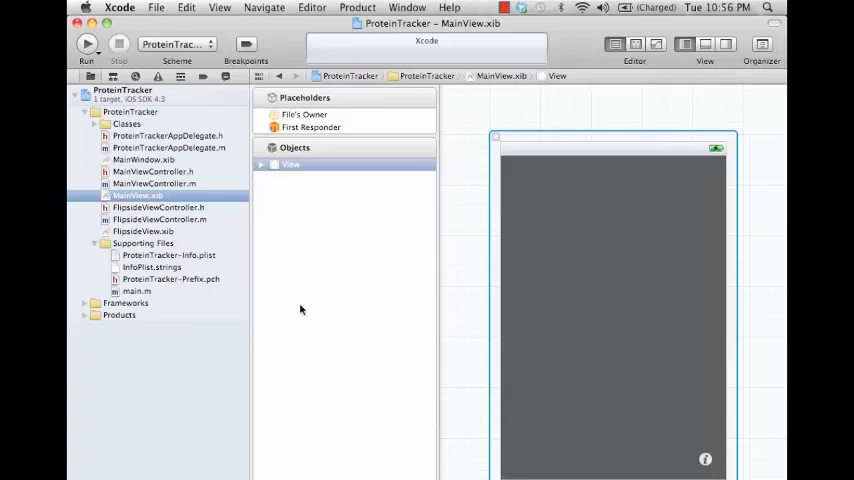
pyautogui.moveTo(258, 300)
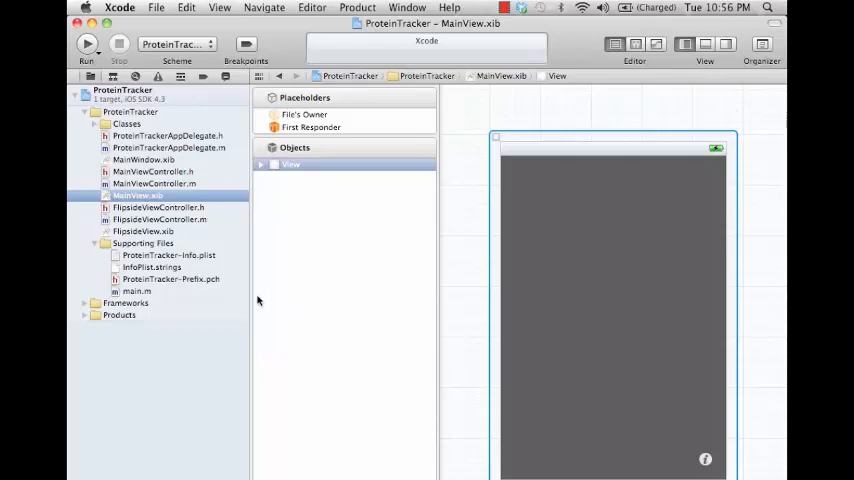
pyautogui.moveTo(132, 196)
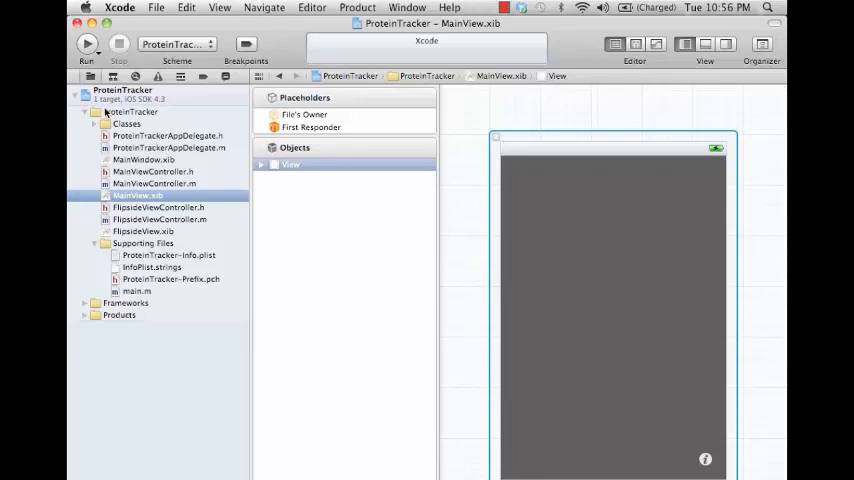
pyautogui.moveTo(190, 136)
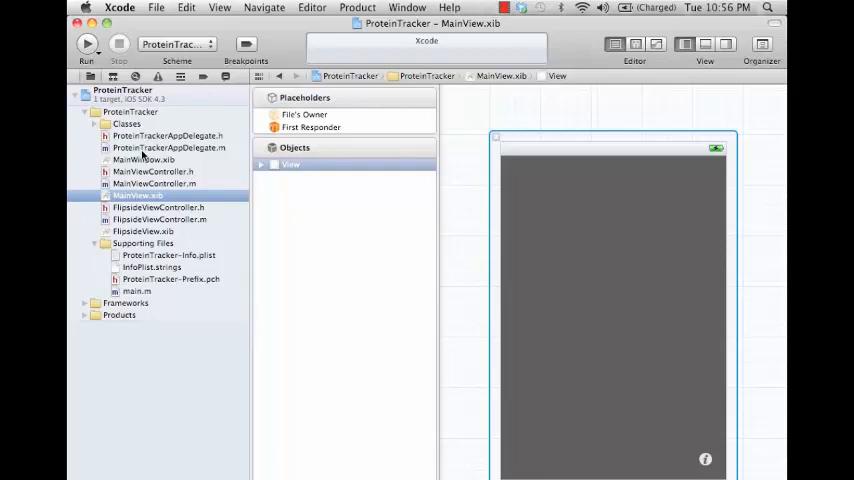
pyautogui.moveTo(218, 148)
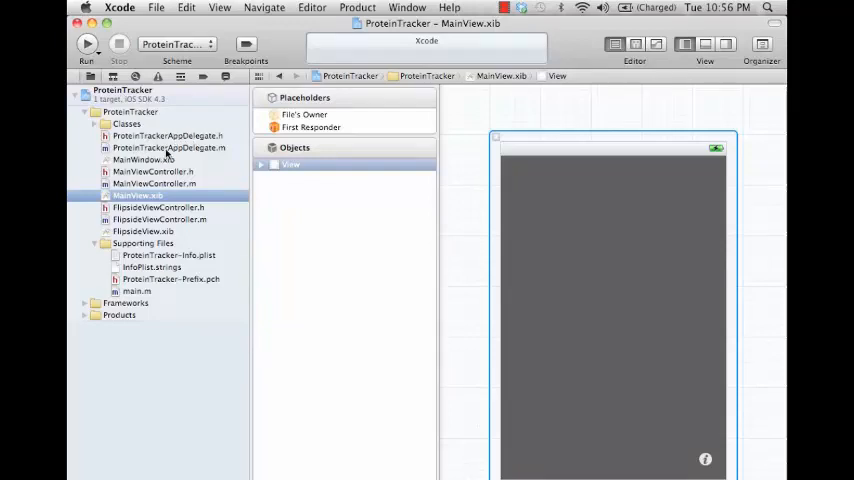
# Show the ProteinTrackerAppDelegate.h interface with its window and mainViewController outlet properties.
pyautogui.click(168, 136)
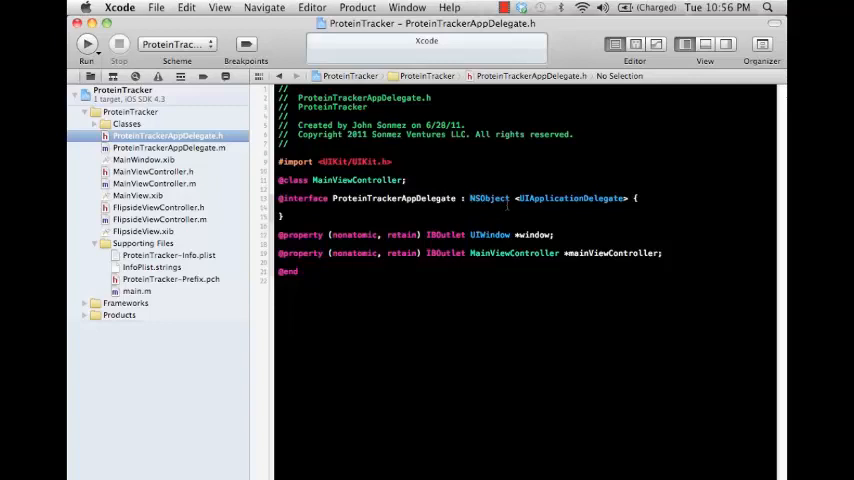
pyautogui.doubleClick(570, 198)
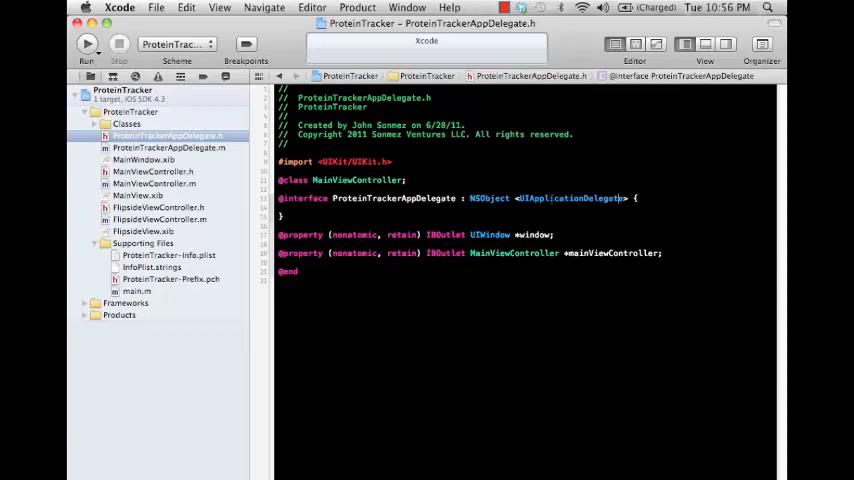
# Jump to the UIApplicationDelegate protocol in UIApplication.h and read its optional lifecycle methods.
pyautogui.doubleClick(570, 196)
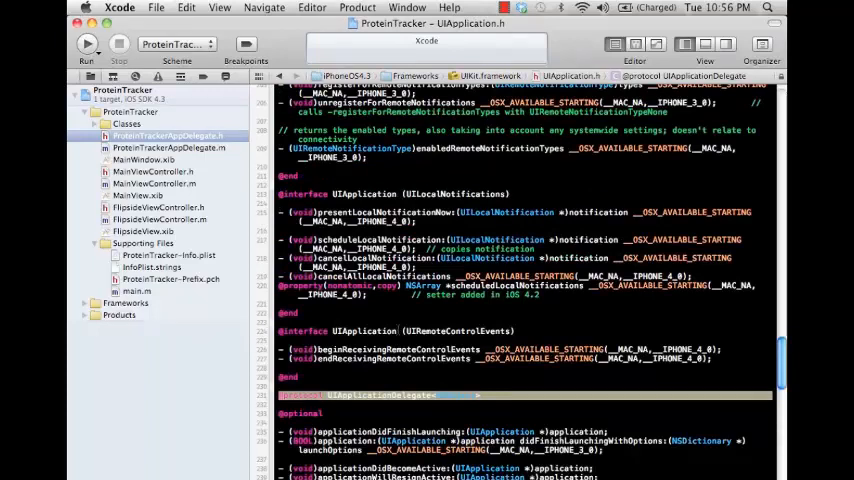
pyautogui.scroll(-3)
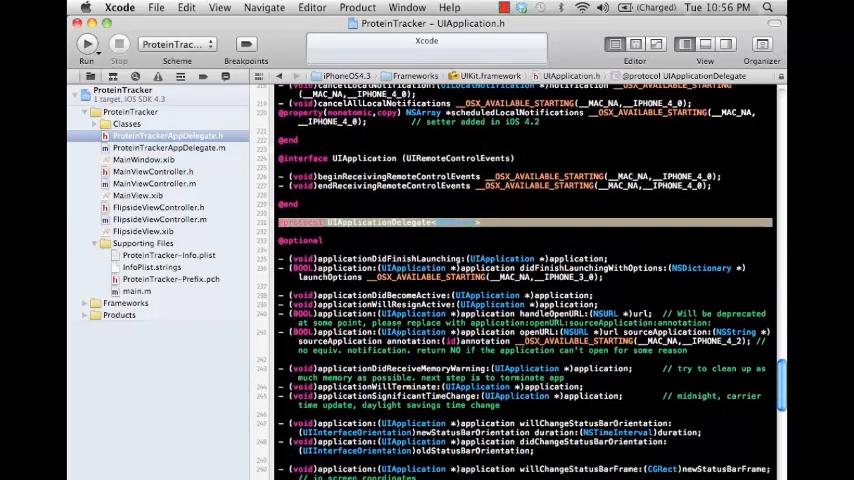
pyautogui.scroll(-3)
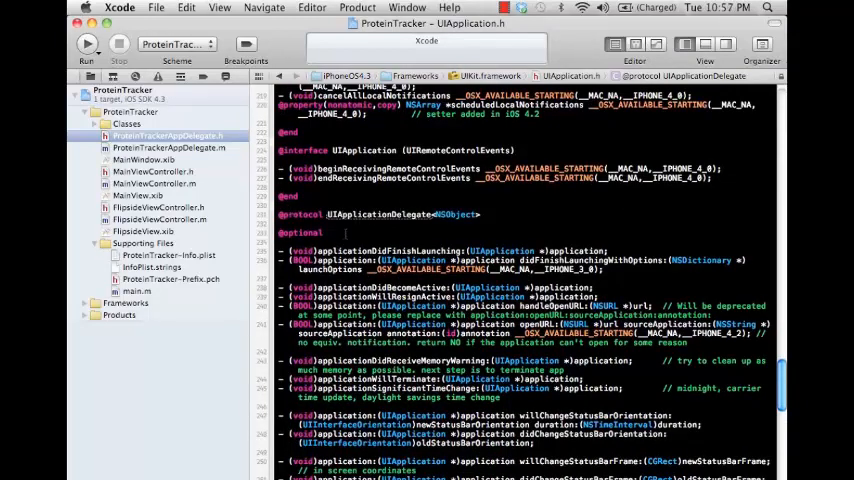
pyautogui.scroll(-3)
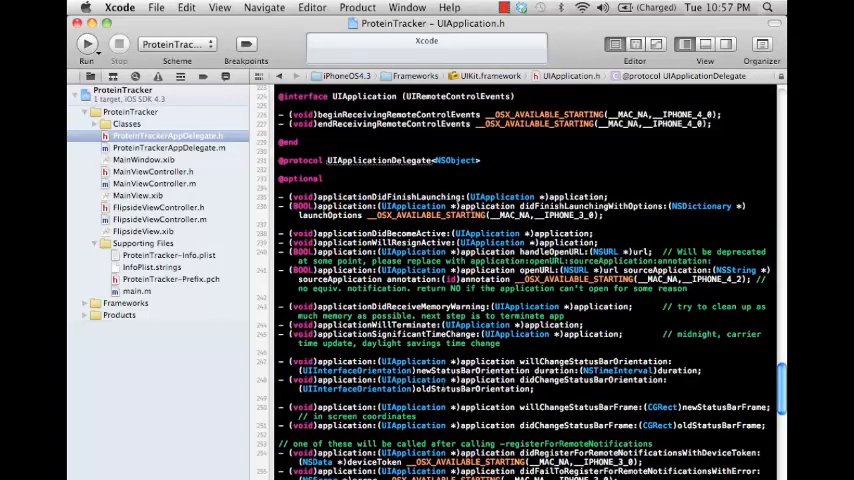
pyautogui.scroll(-3)
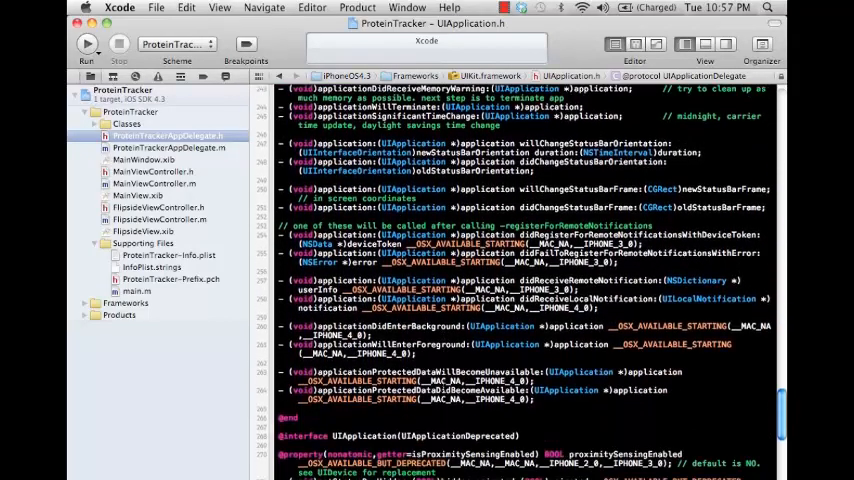
pyautogui.scroll(3)
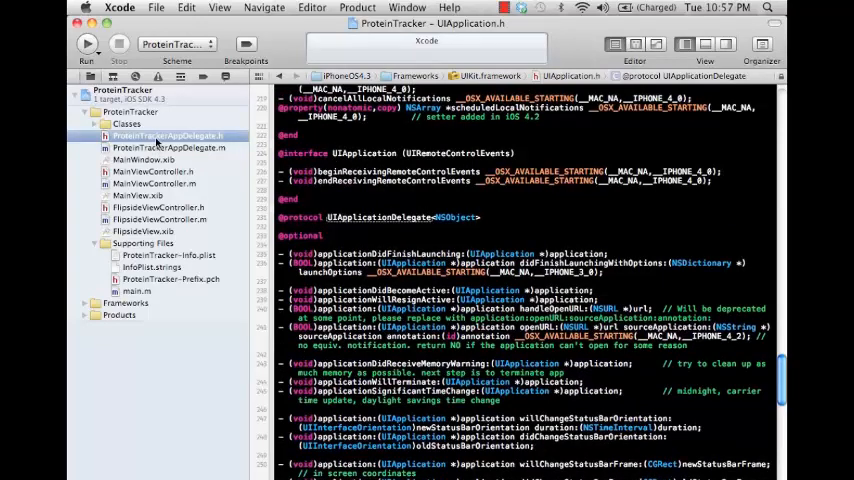
# Show ProteinTrackerAppDelegate.m with didFinishLaunchingWithOptions and the lifecycle method stubs.
pyautogui.click(168, 136)
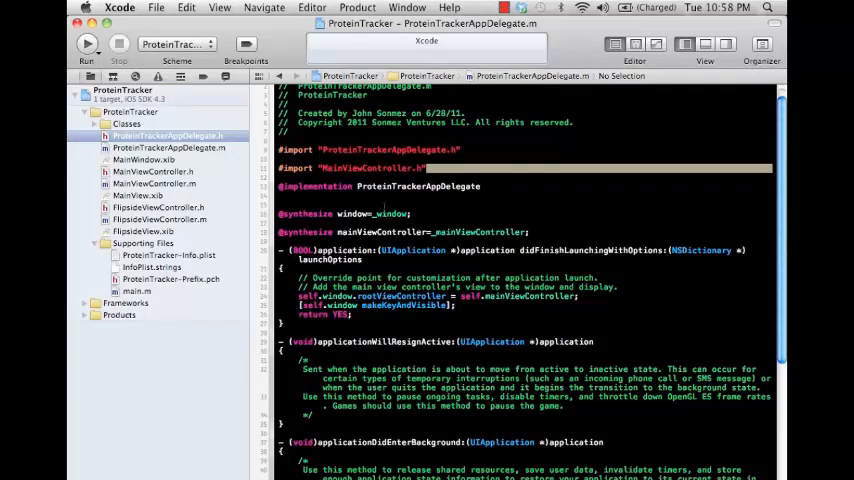
pyautogui.scroll(-3)
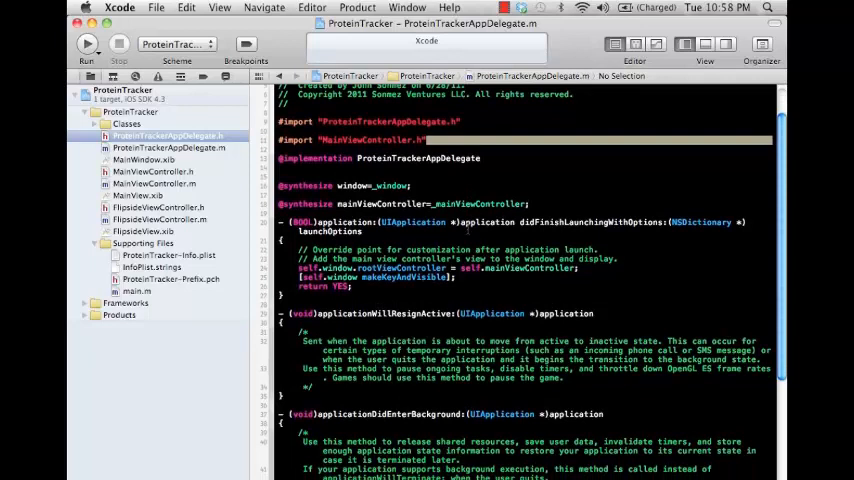
pyautogui.scroll(-3)
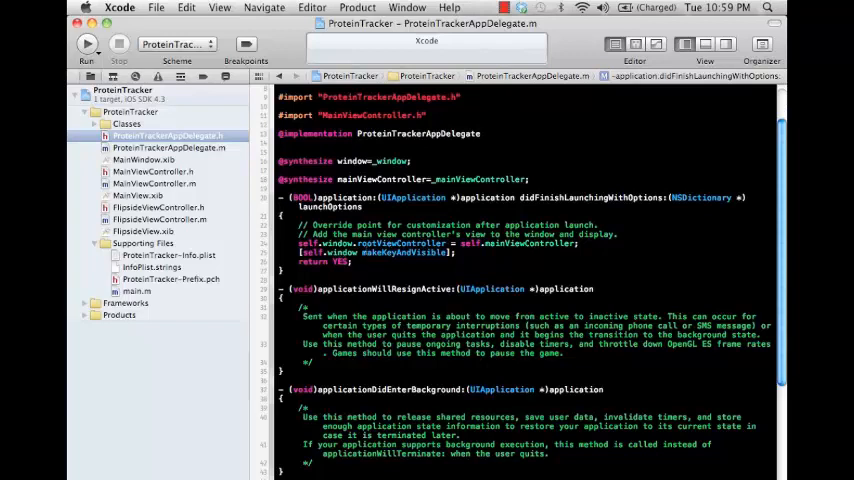
pyautogui.moveTo(524, 244)
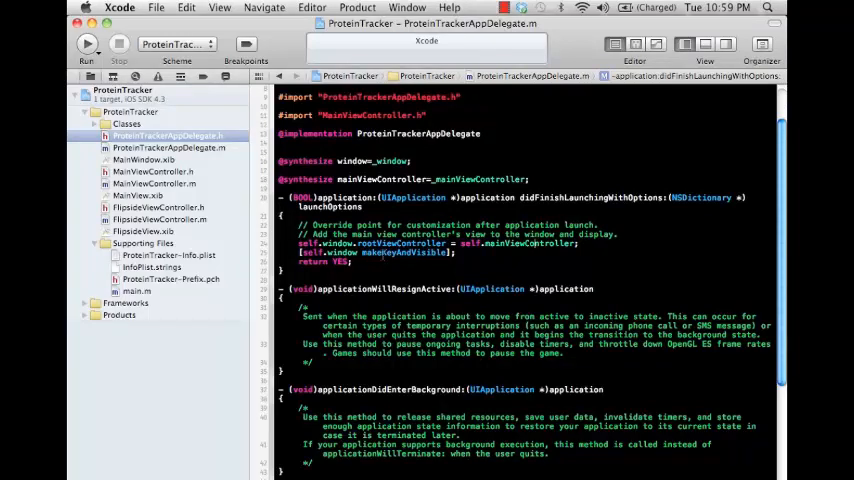